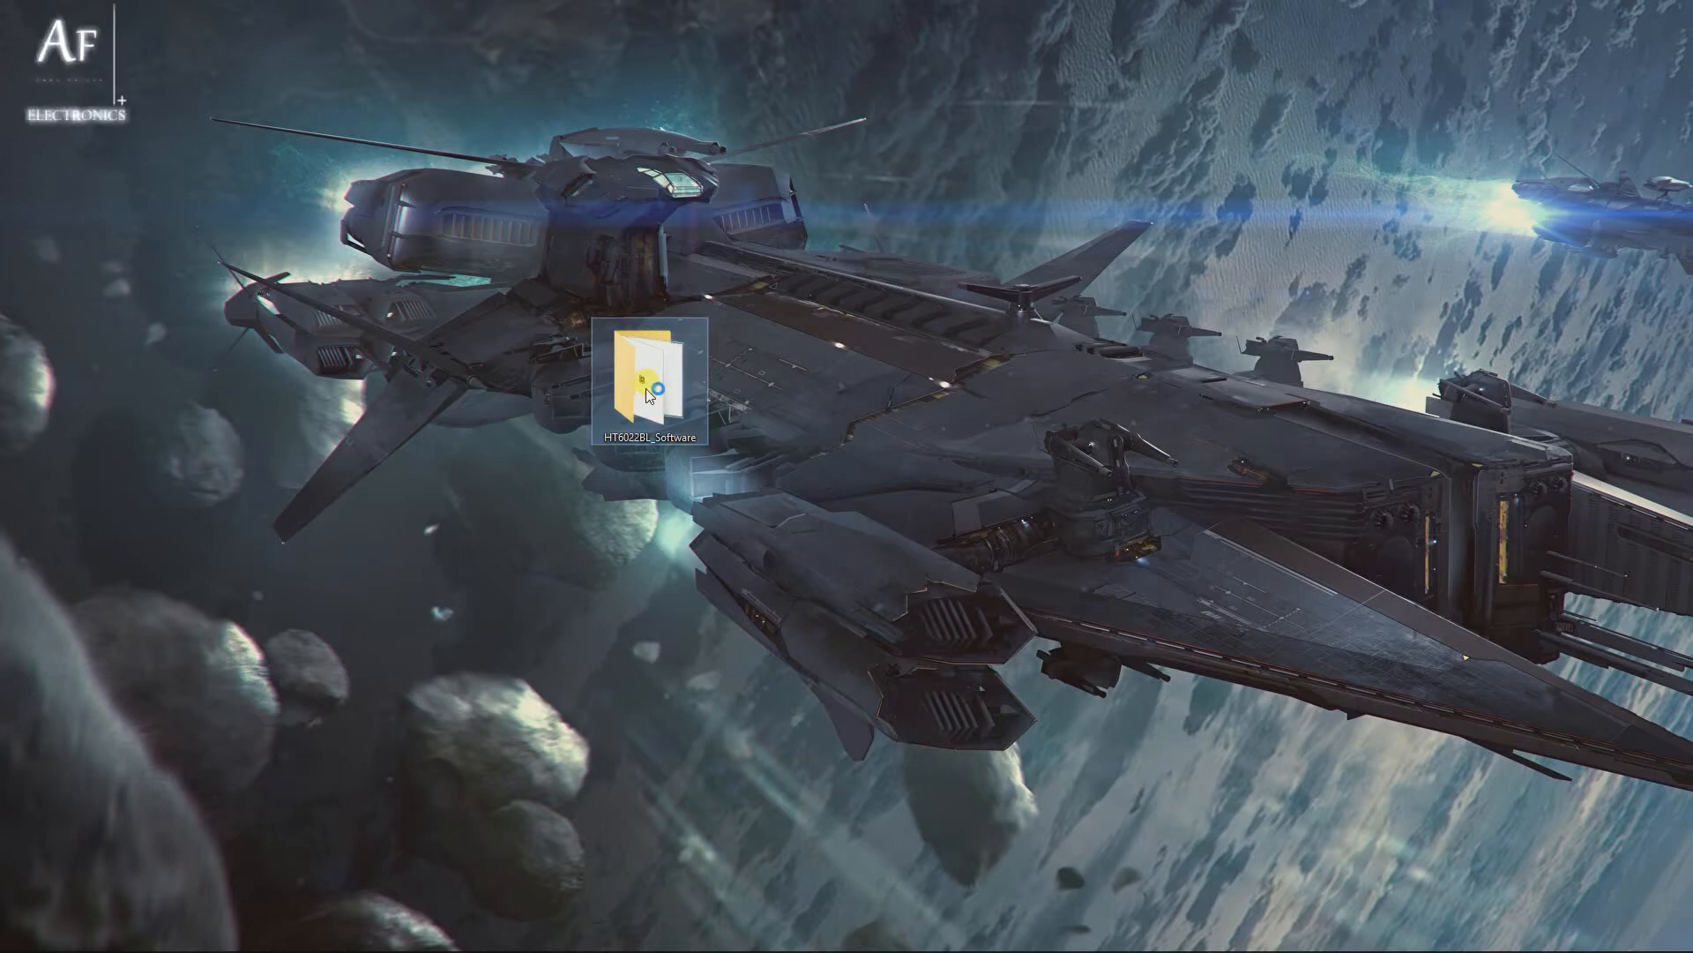
- Open the HT6022BL_Software folder from the desktop
double_click(644, 381)
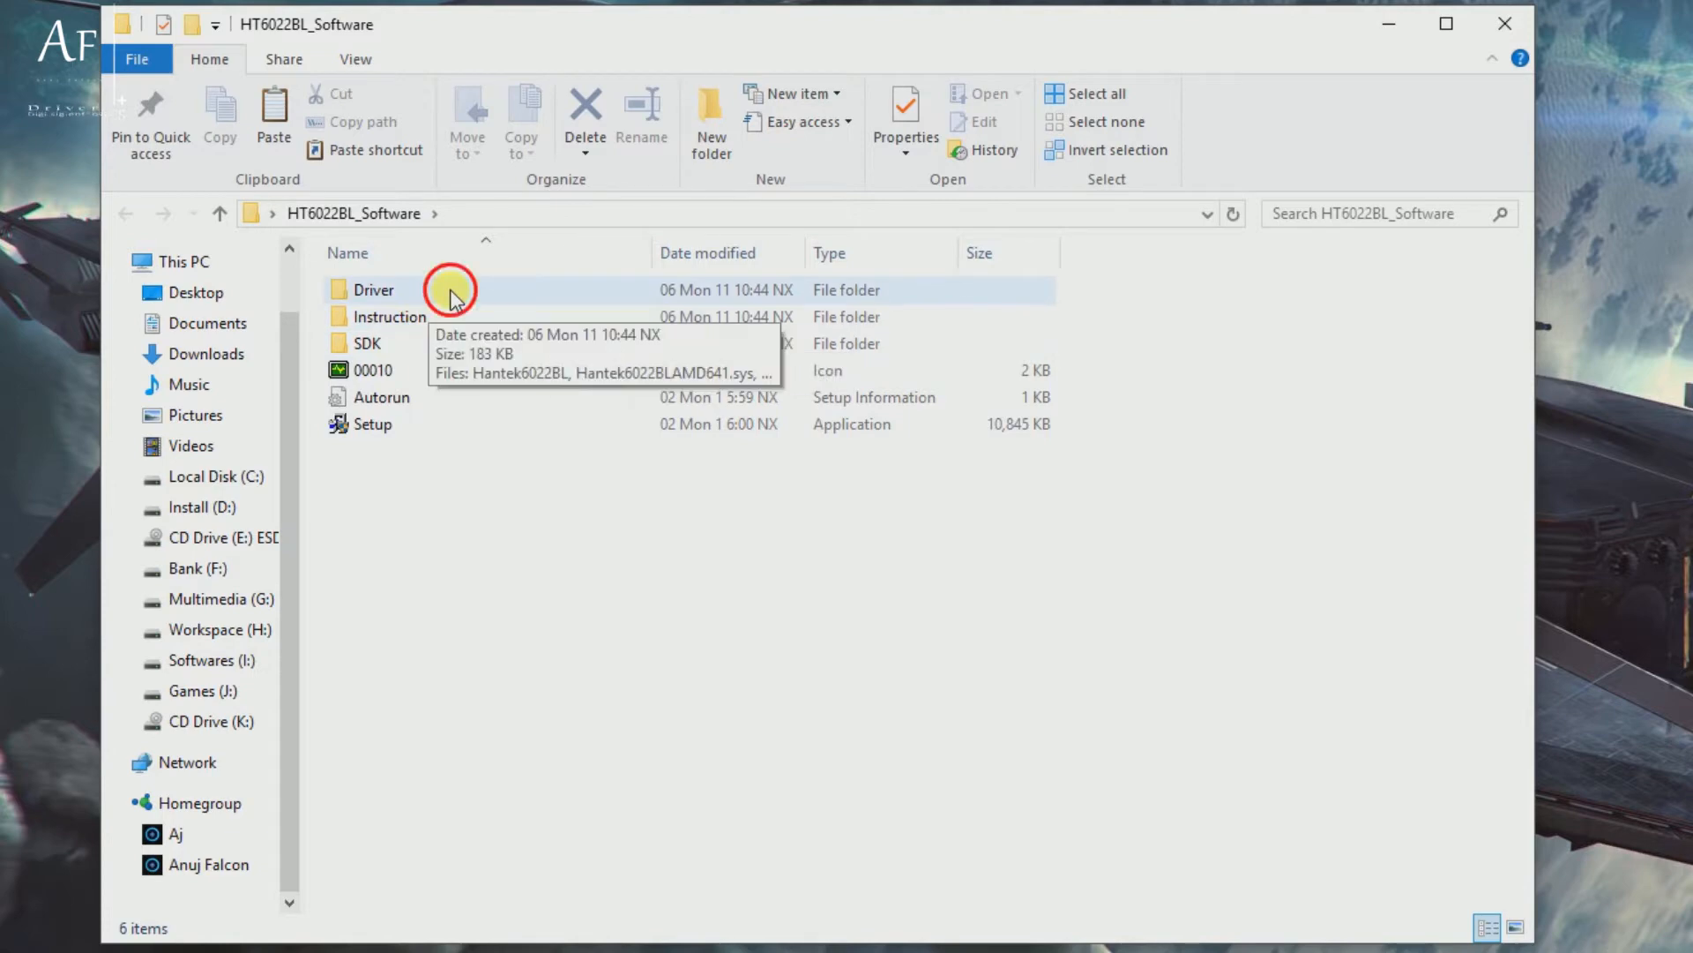
- Open the Driver folder, select the Hantek6022BL catalog and show files as large icons
double_click(369, 290)
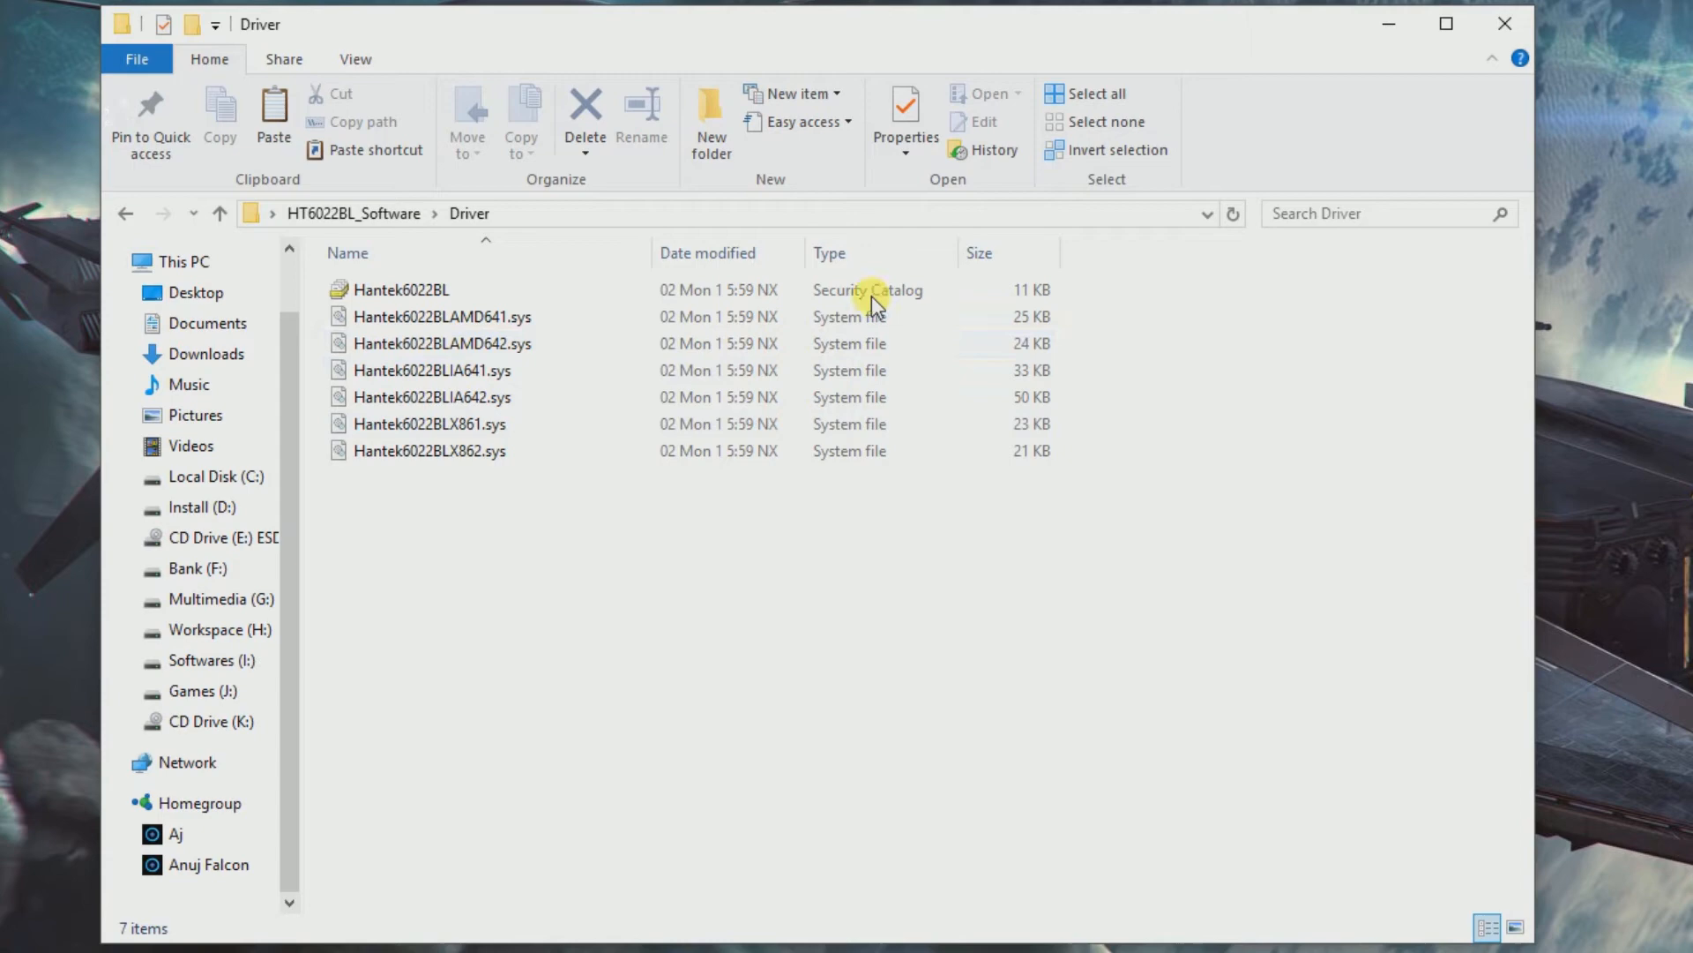
left_click(402, 290)
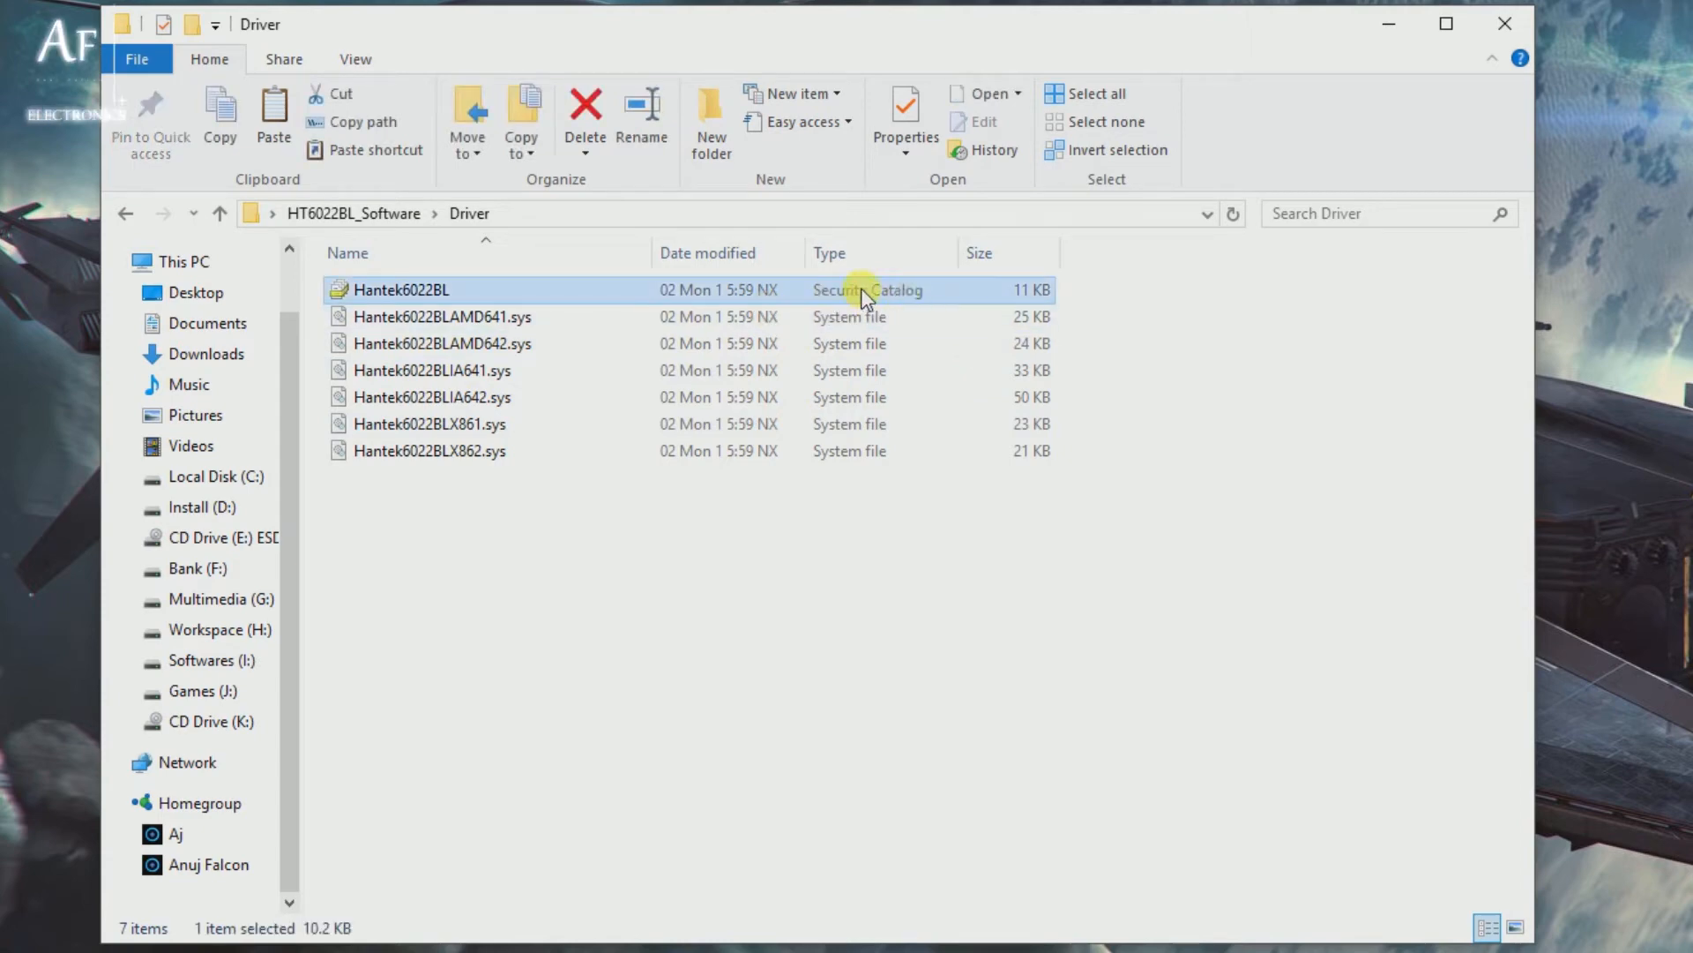
left_click(1513, 924)
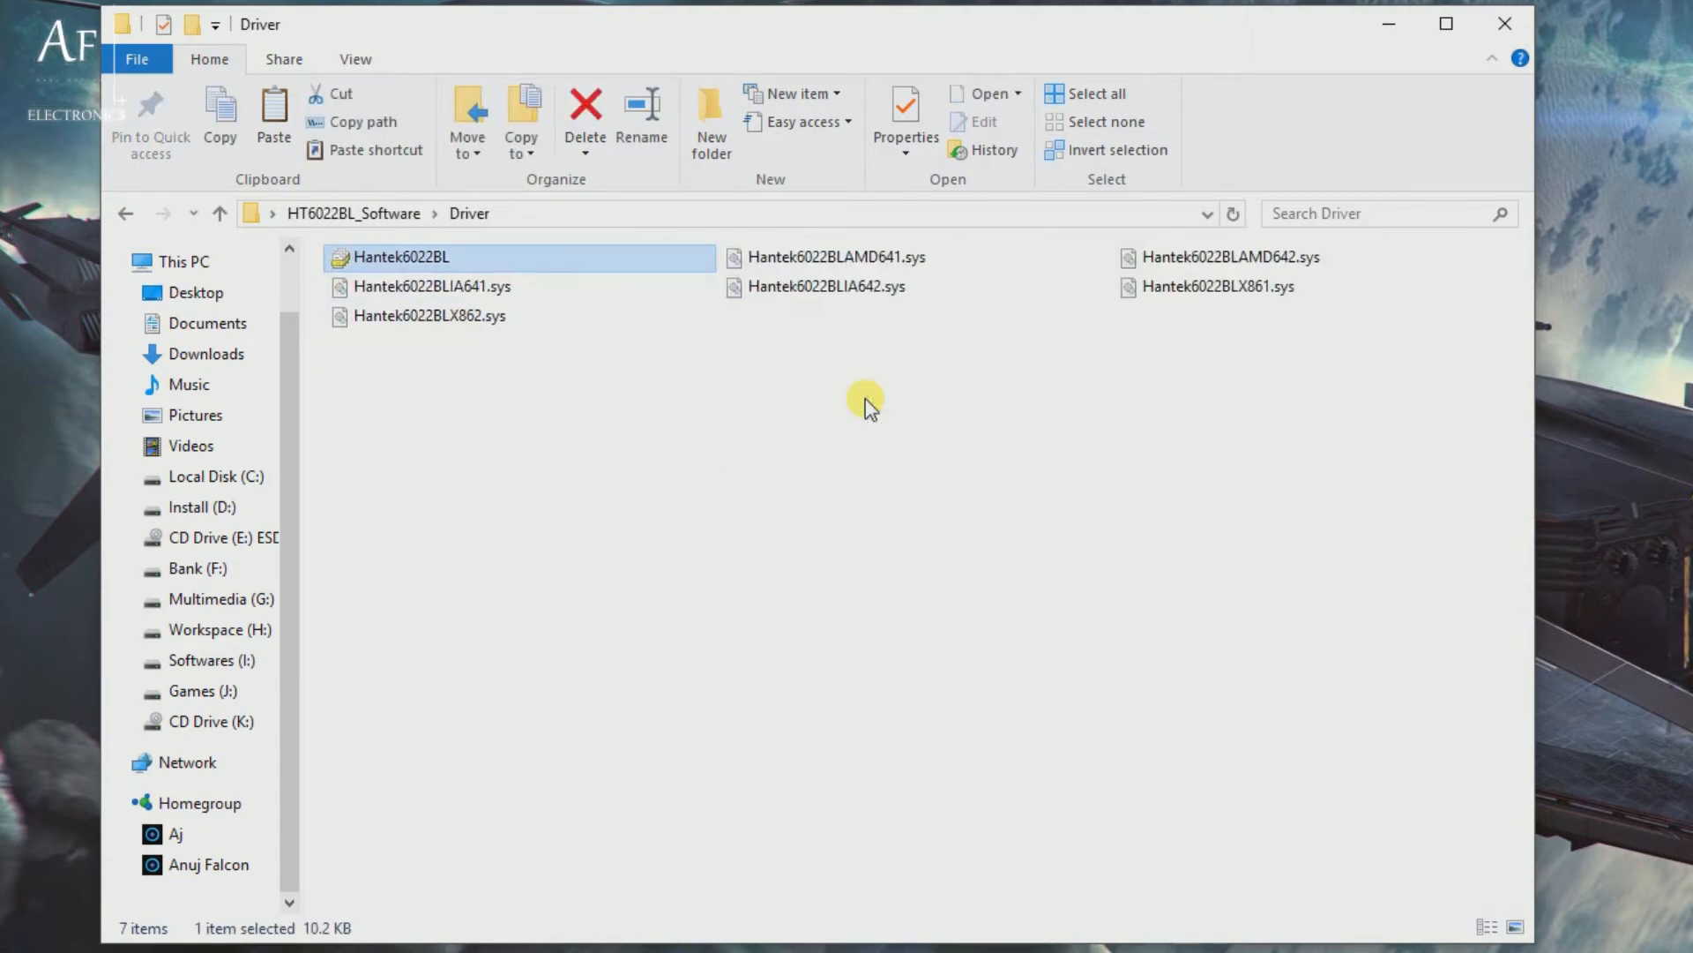
left_click(1517, 924)
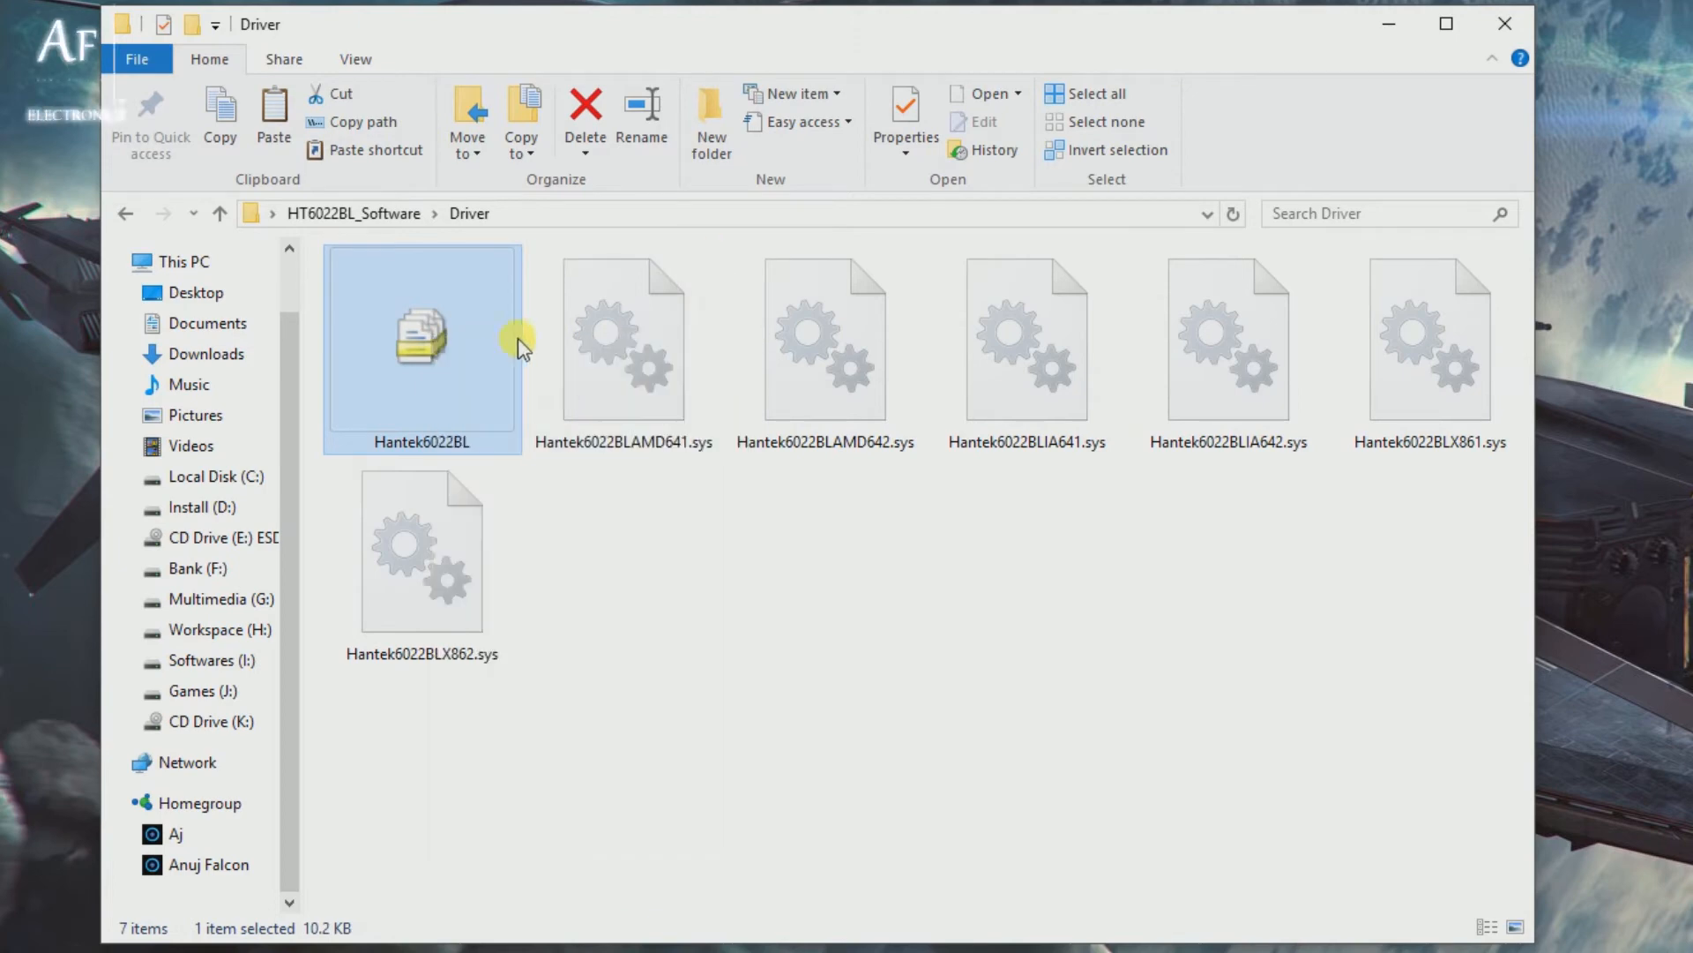
- Review the Hantek6022BL catalog's properties: Digital Signatures, Details and Previous Versions
left_click(907, 105)
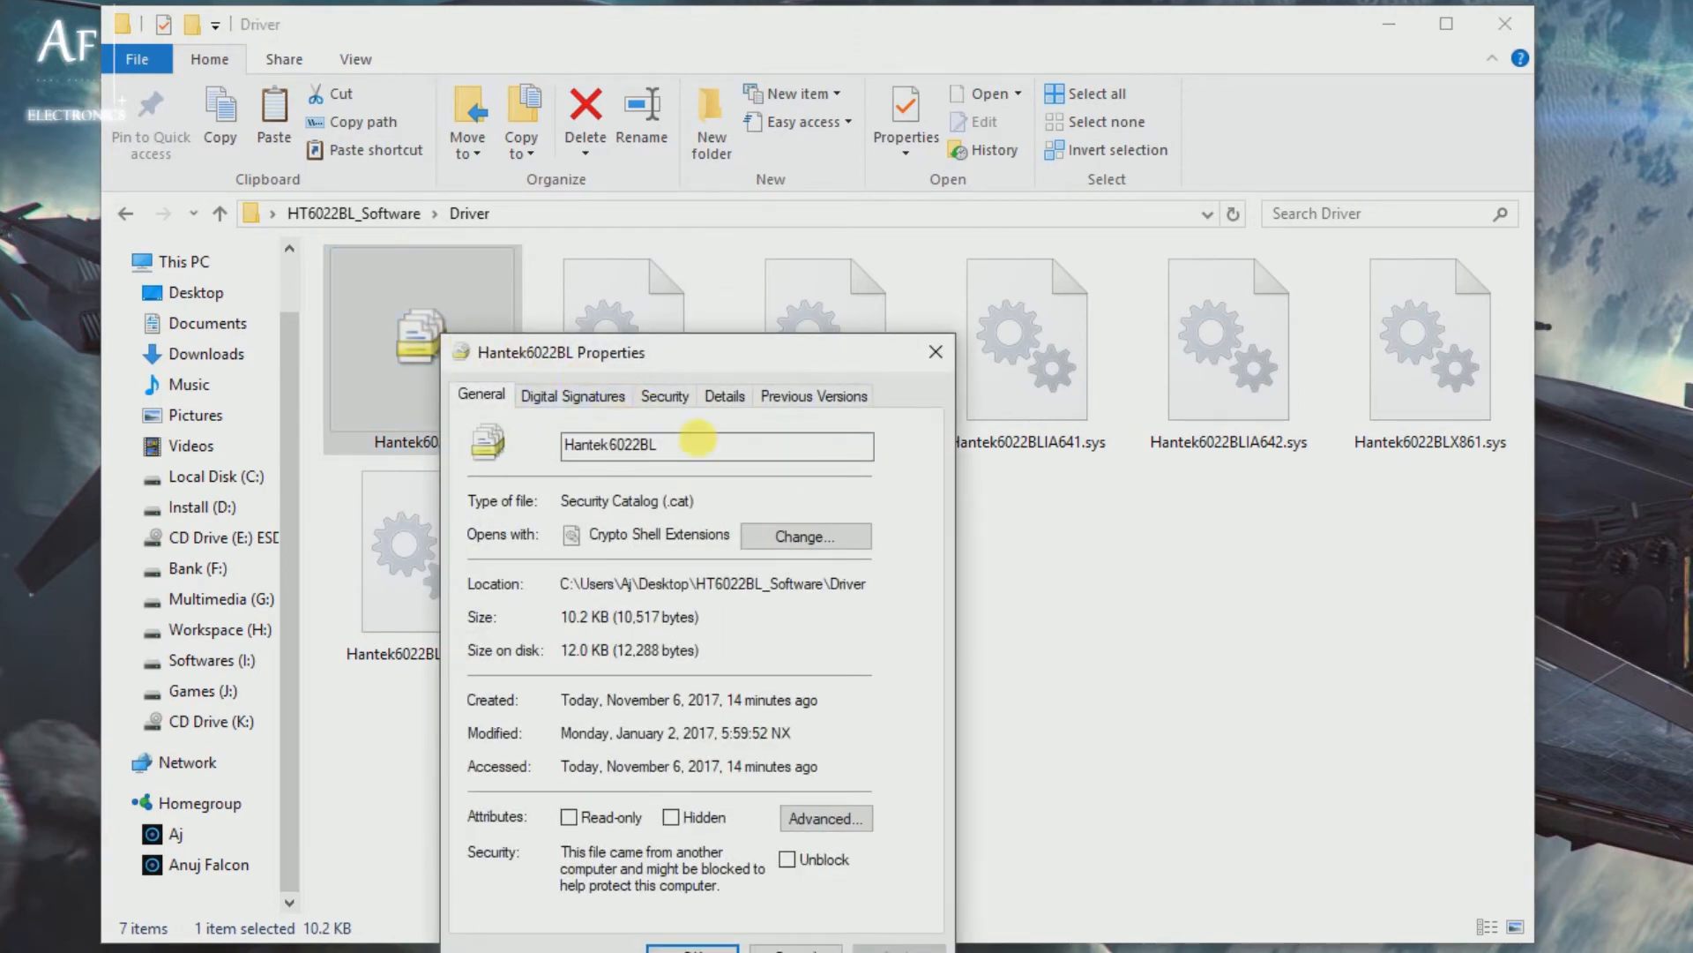
left_click(572, 395)
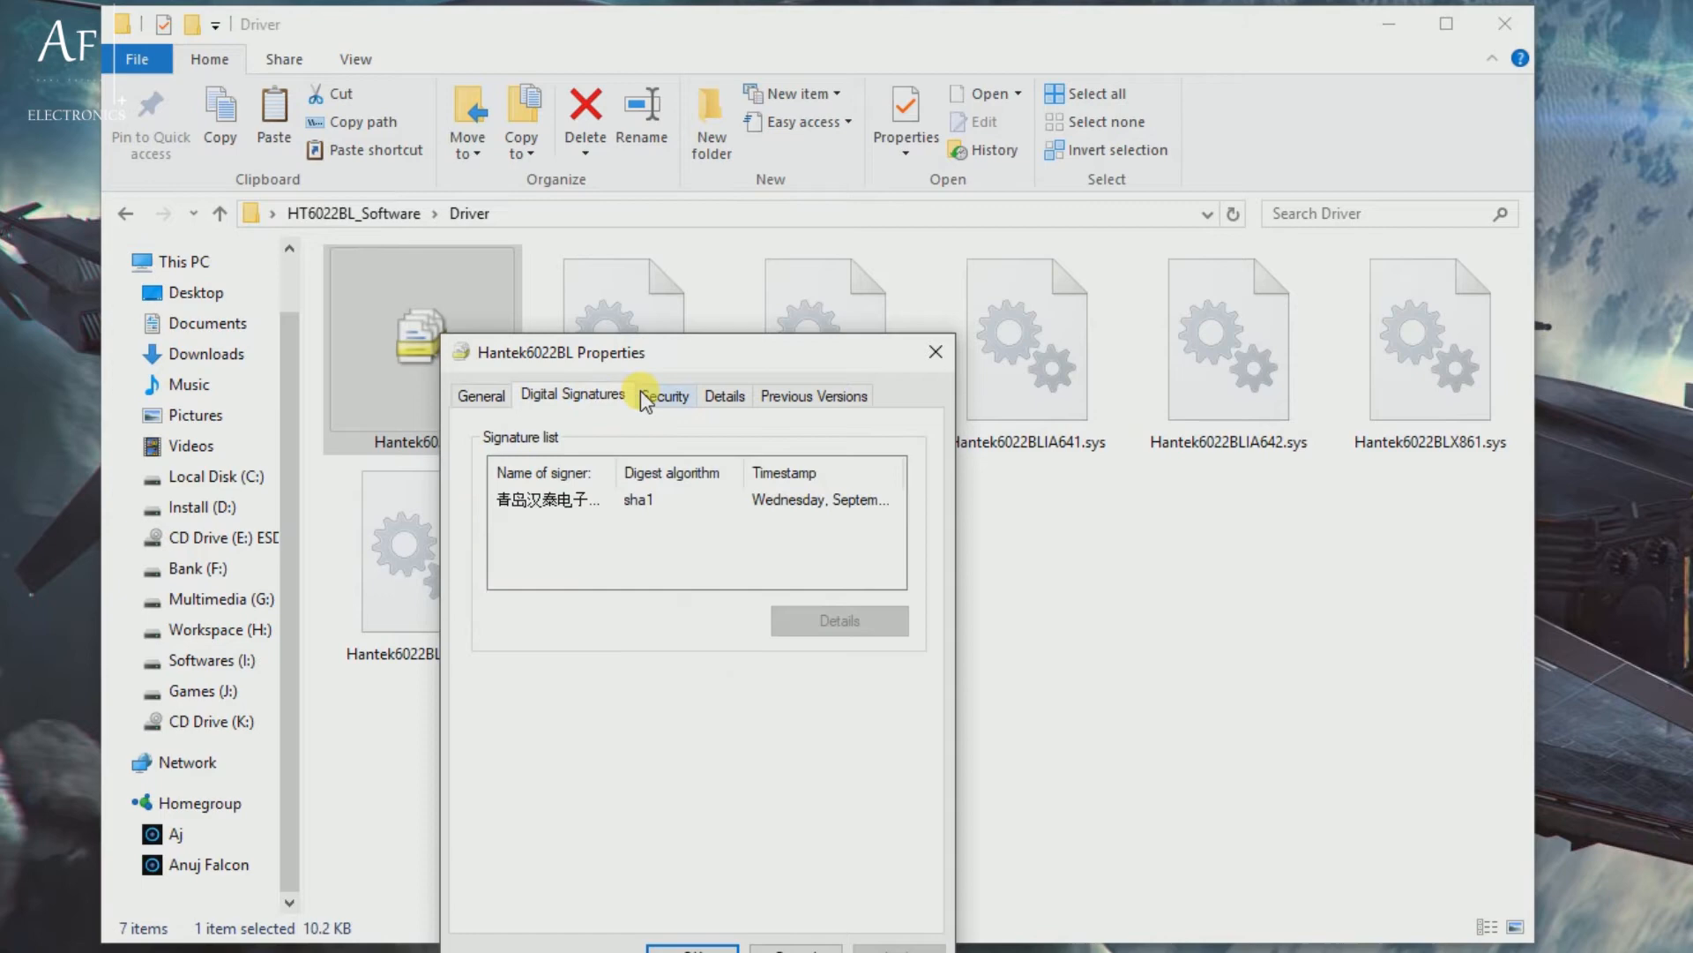
left_click(725, 395)
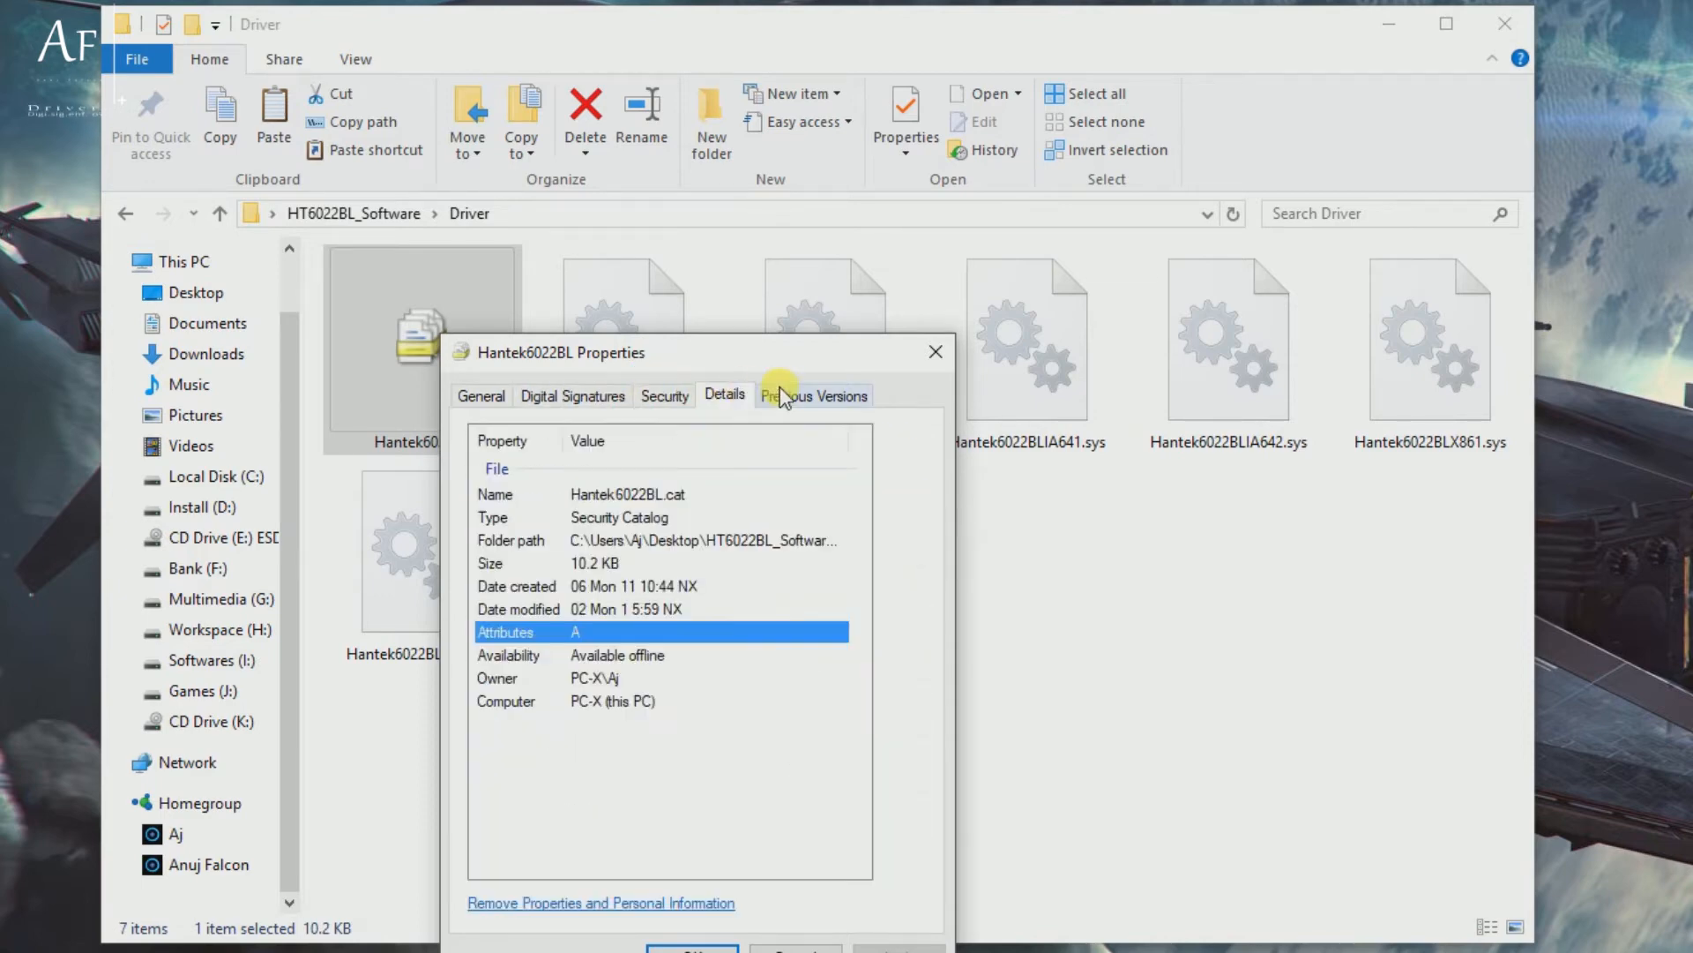
left_click(935, 351)
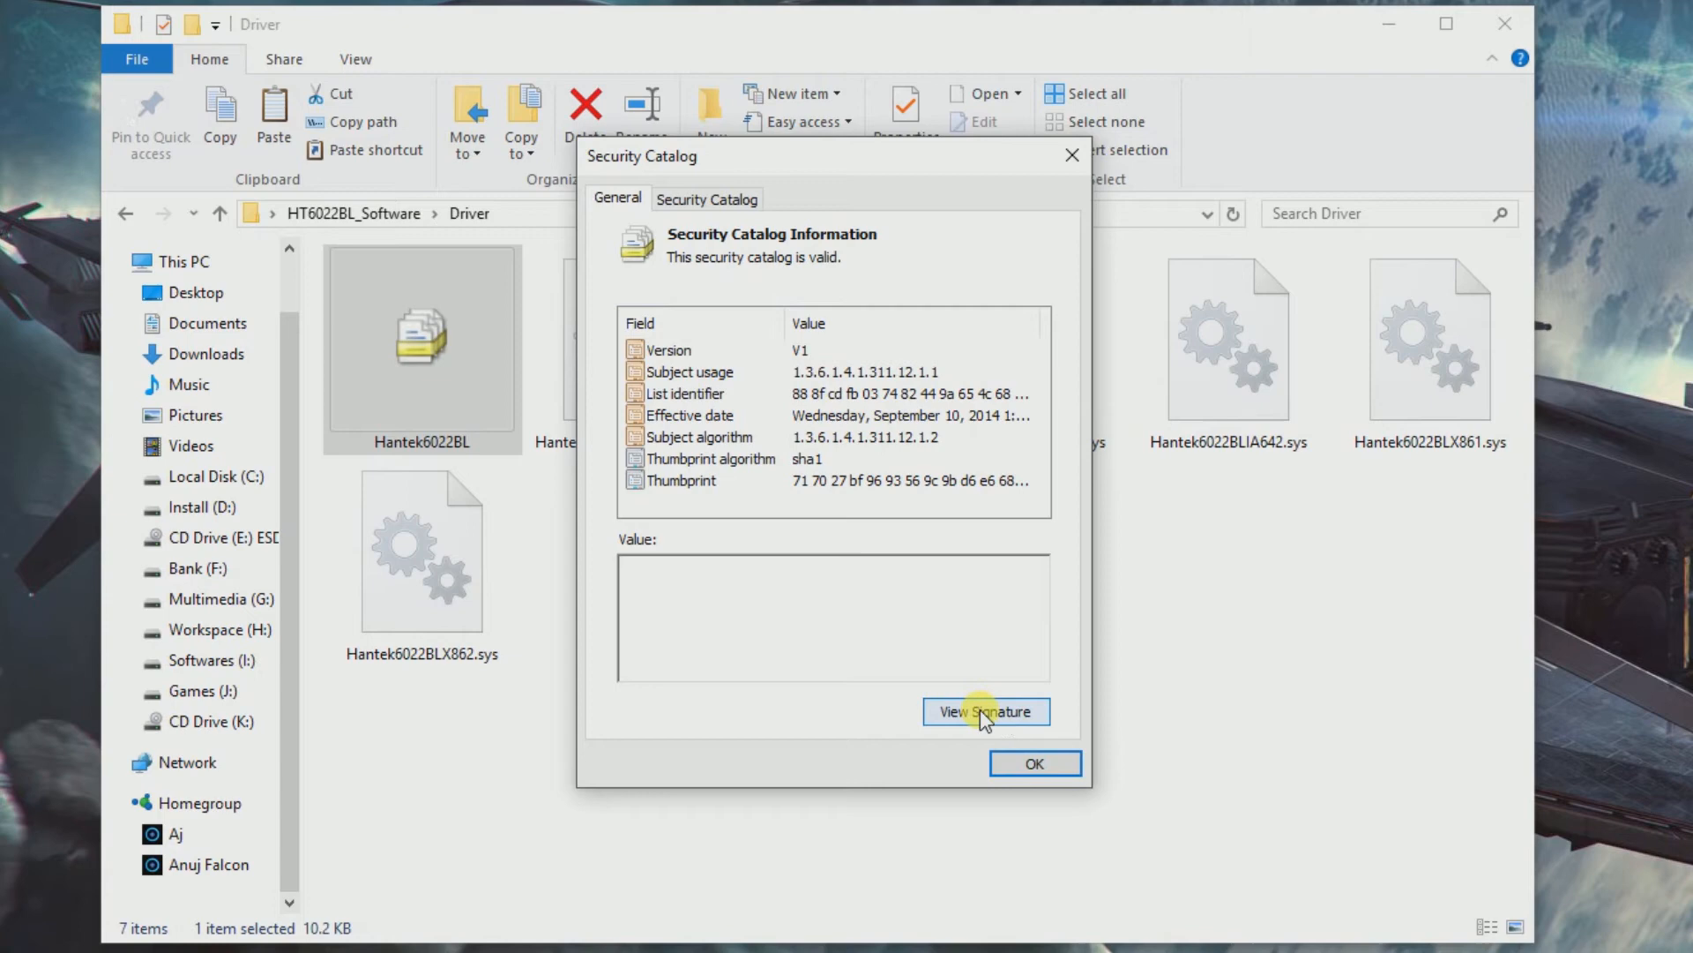
- View the catalog's signature and signer certificate, then start the Certificate Import Wizard
left_click(986, 711)
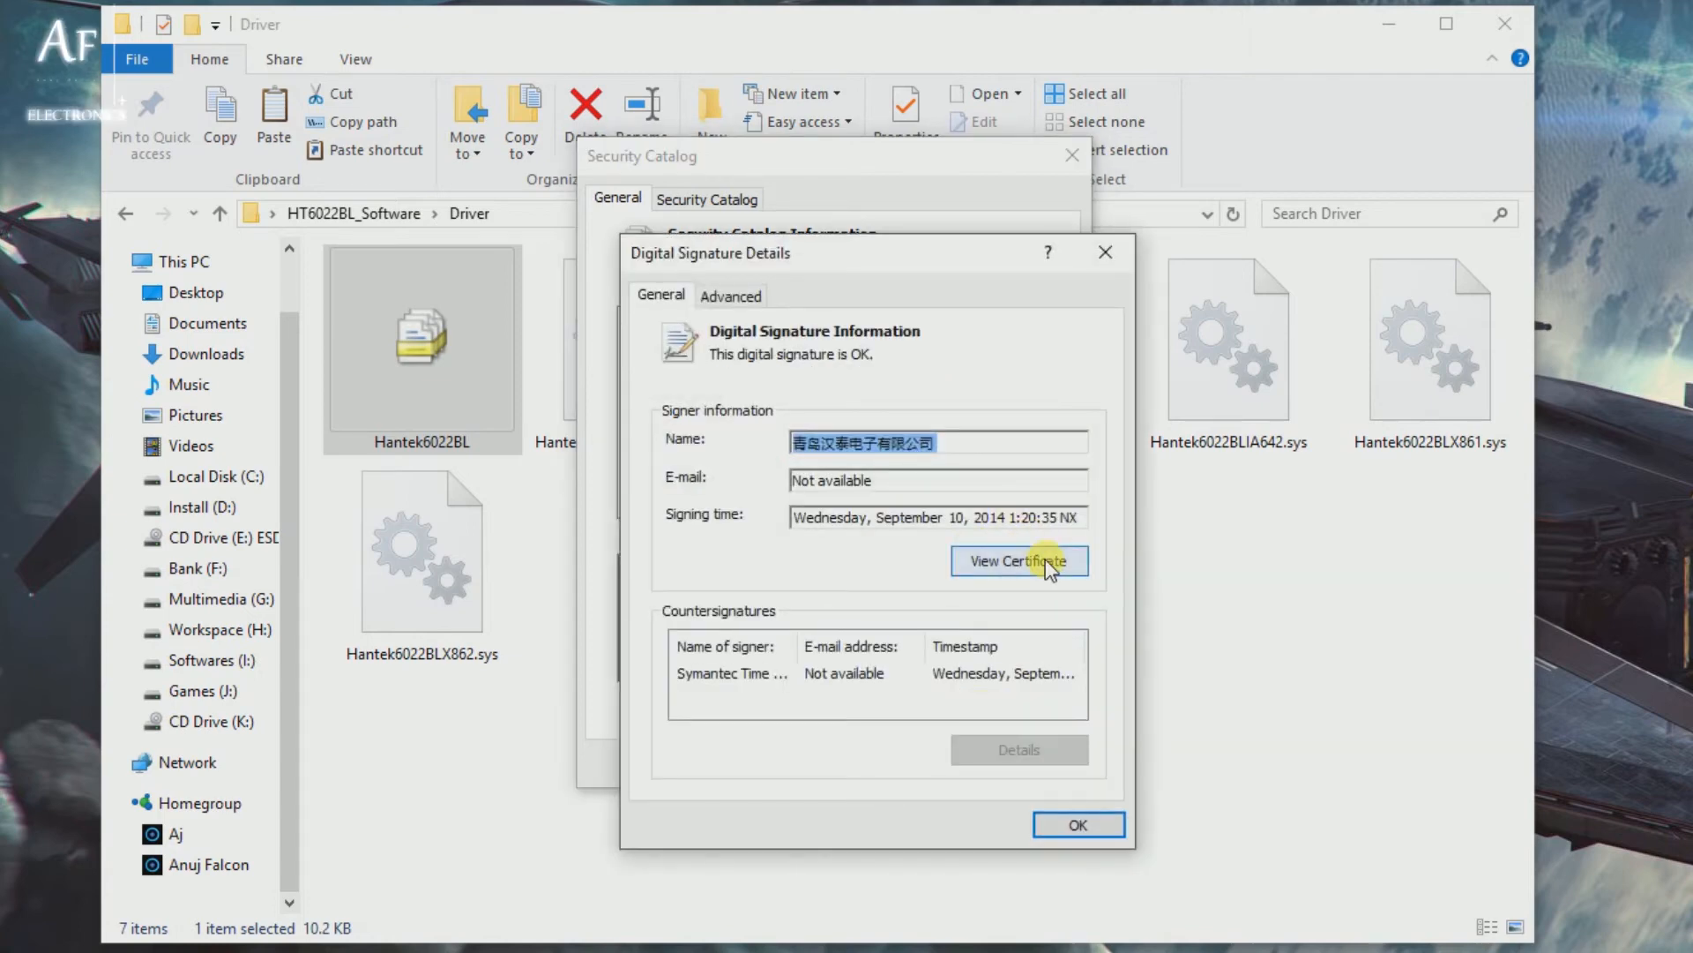
left_click(1020, 561)
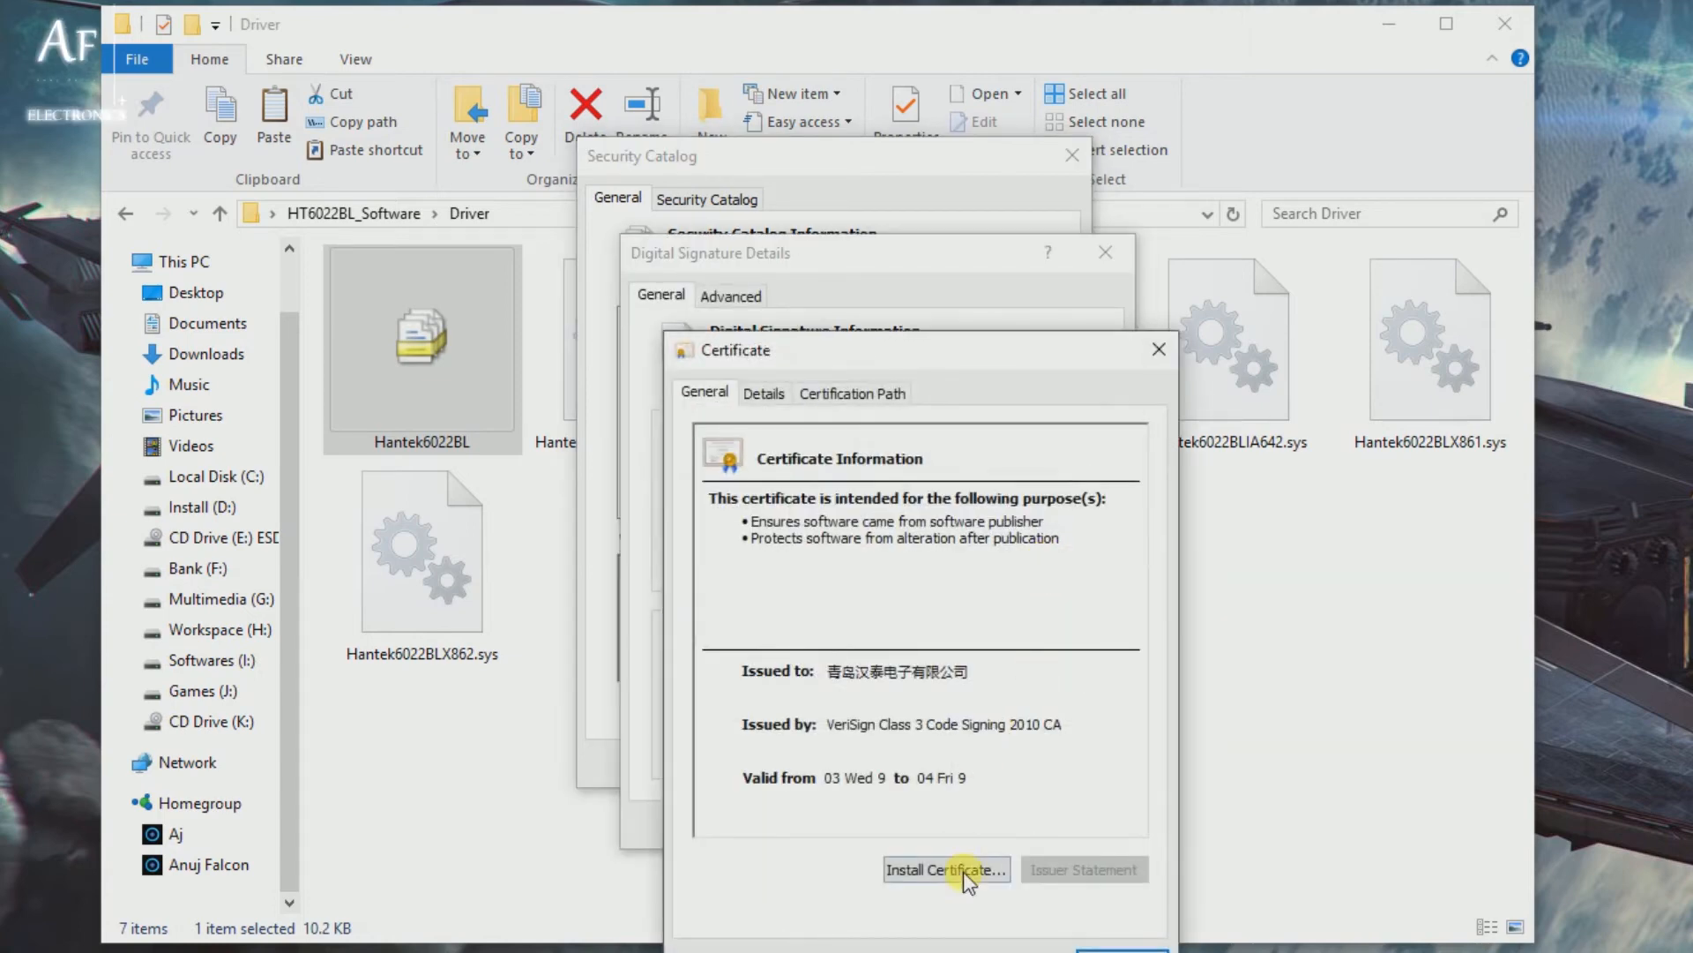
left_click(946, 868)
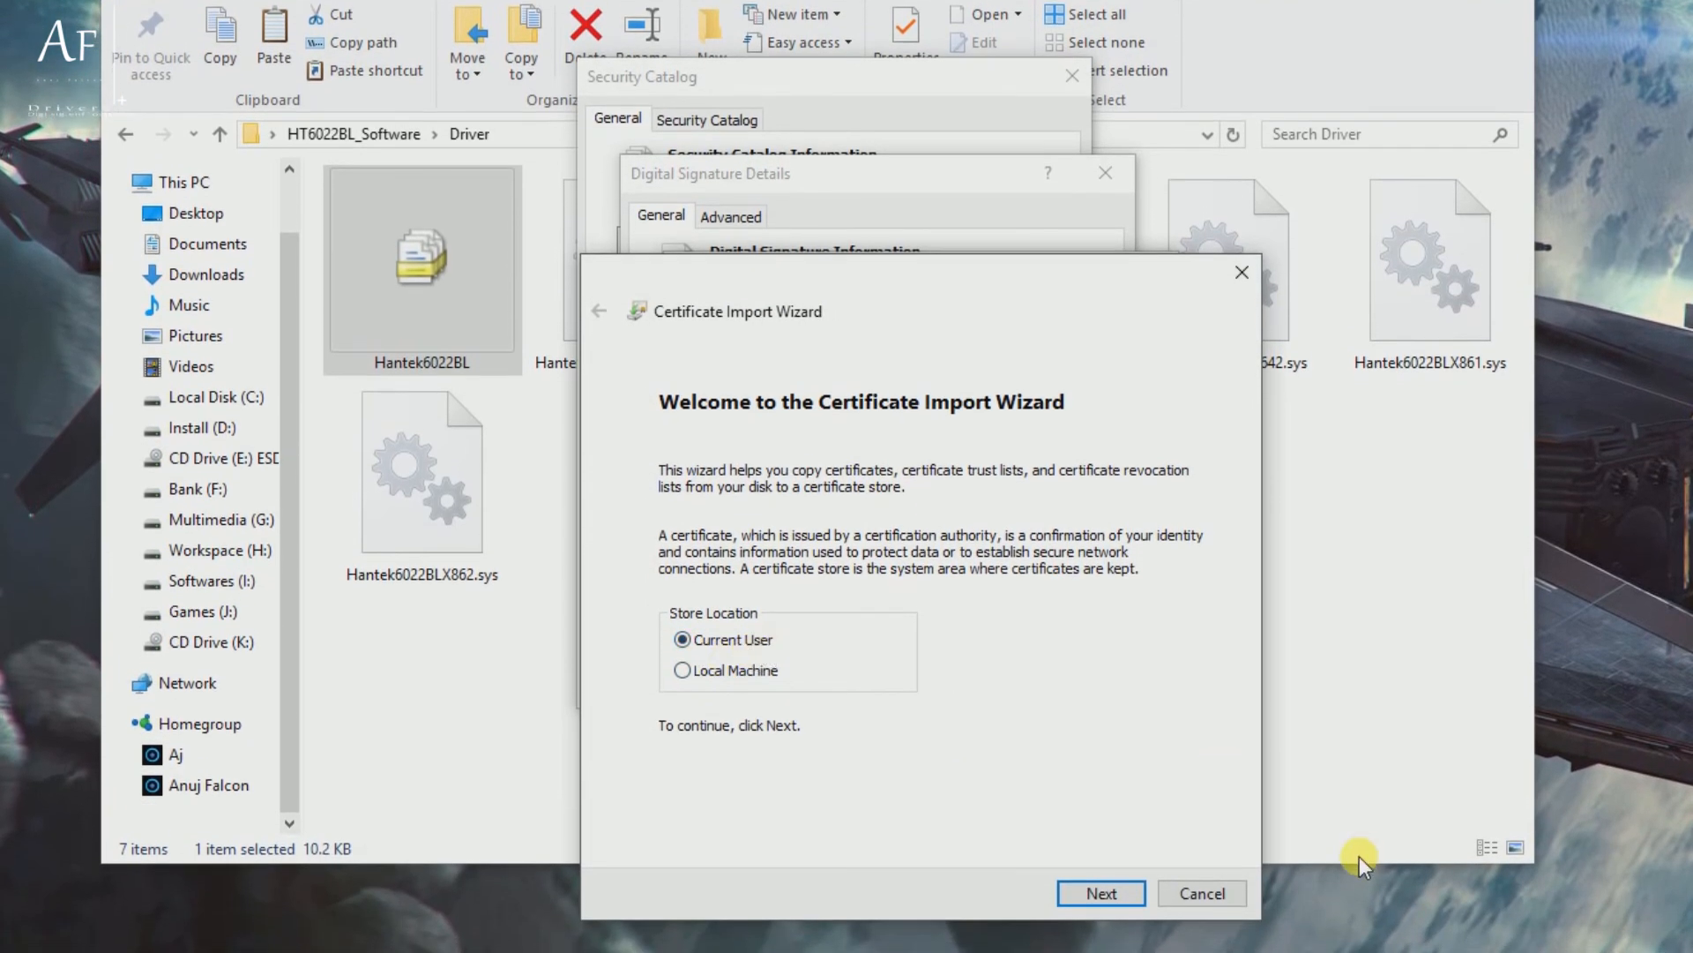
- Import the certificate with automatic store selection, then dismiss the success message and certificate window
left_click(1102, 893)
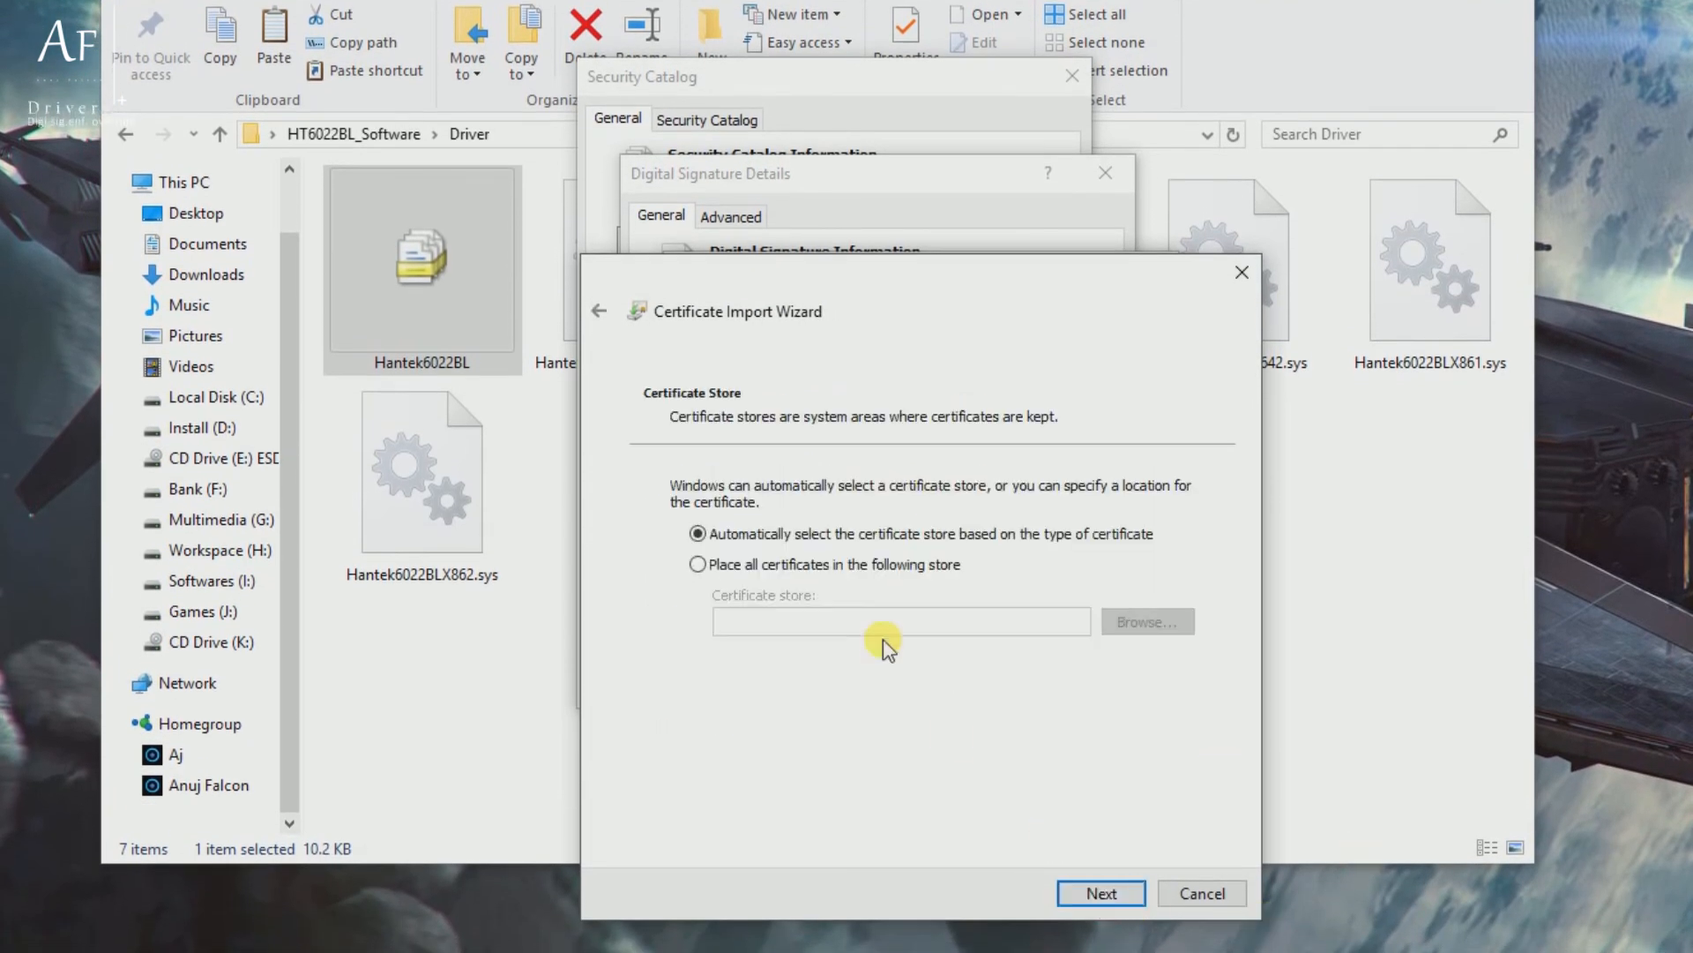
left_click(1103, 892)
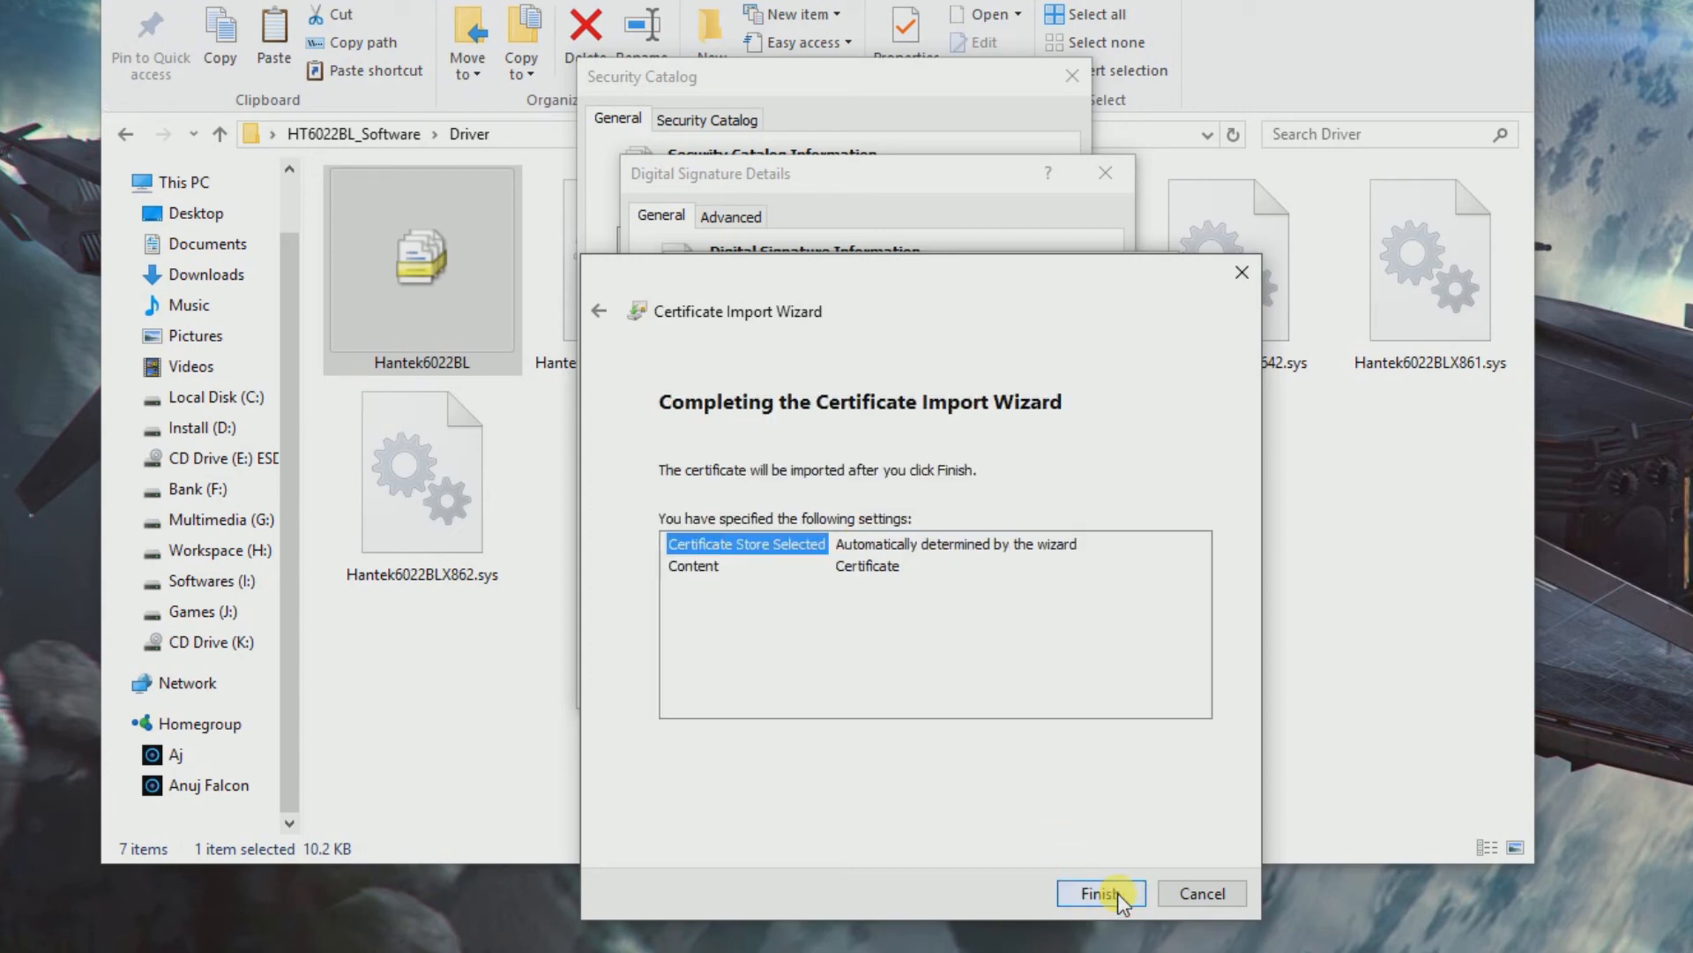
left_click(1101, 893)
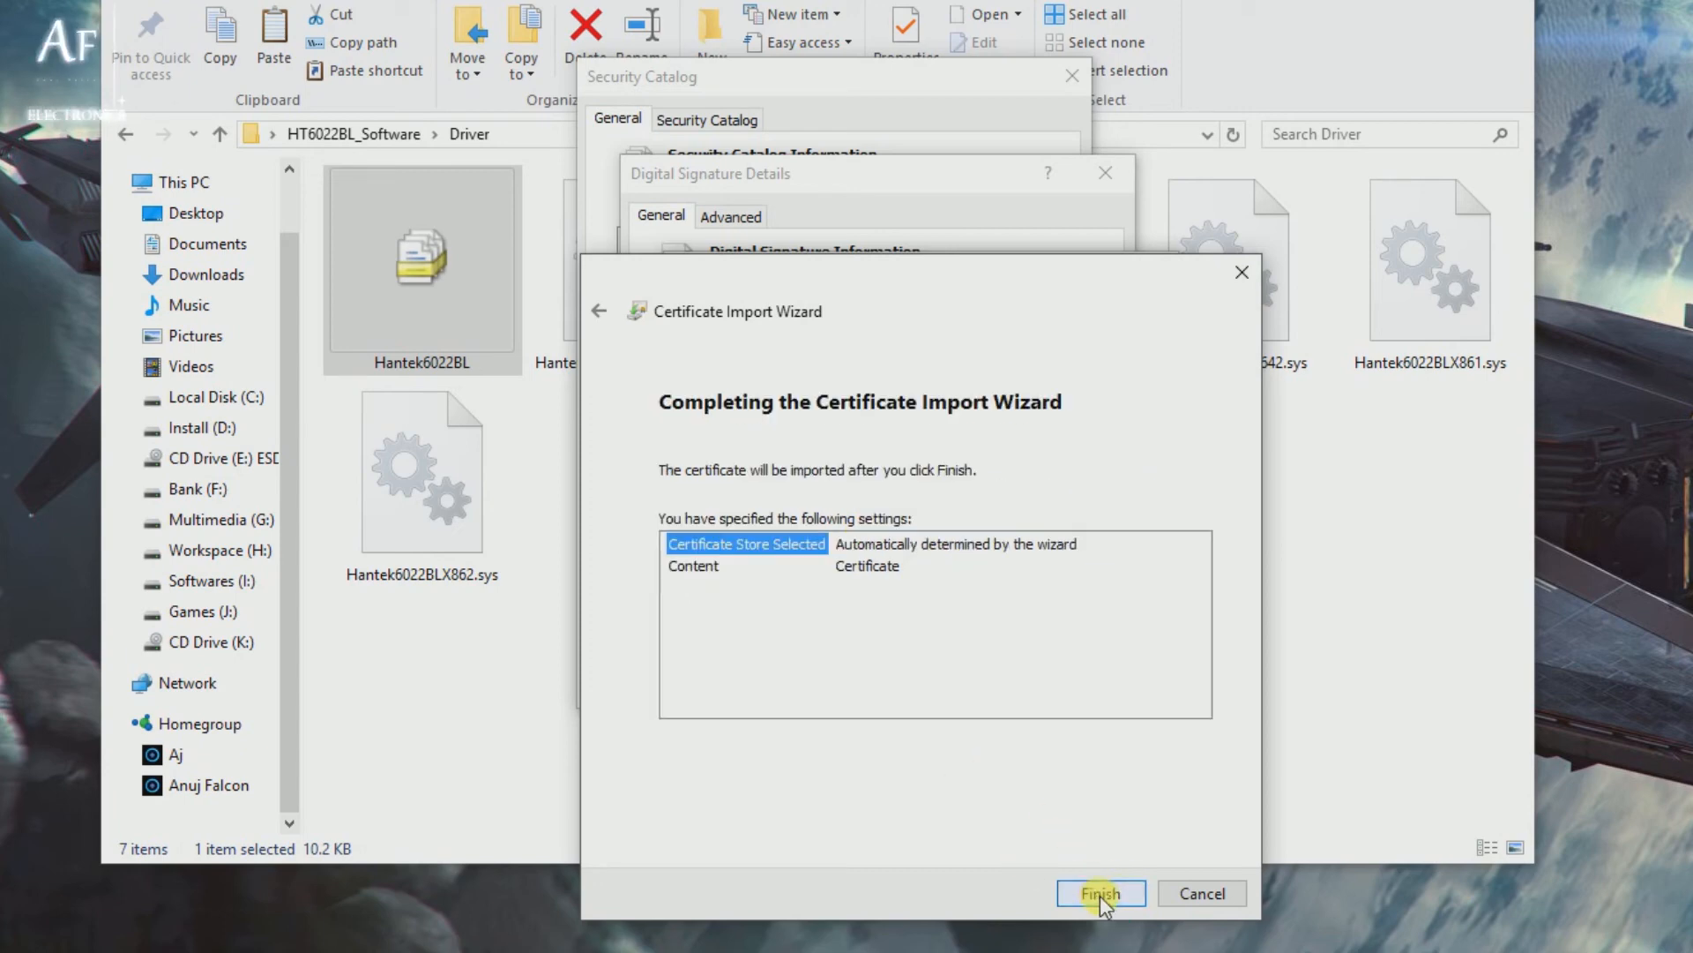
left_click(1100, 893)
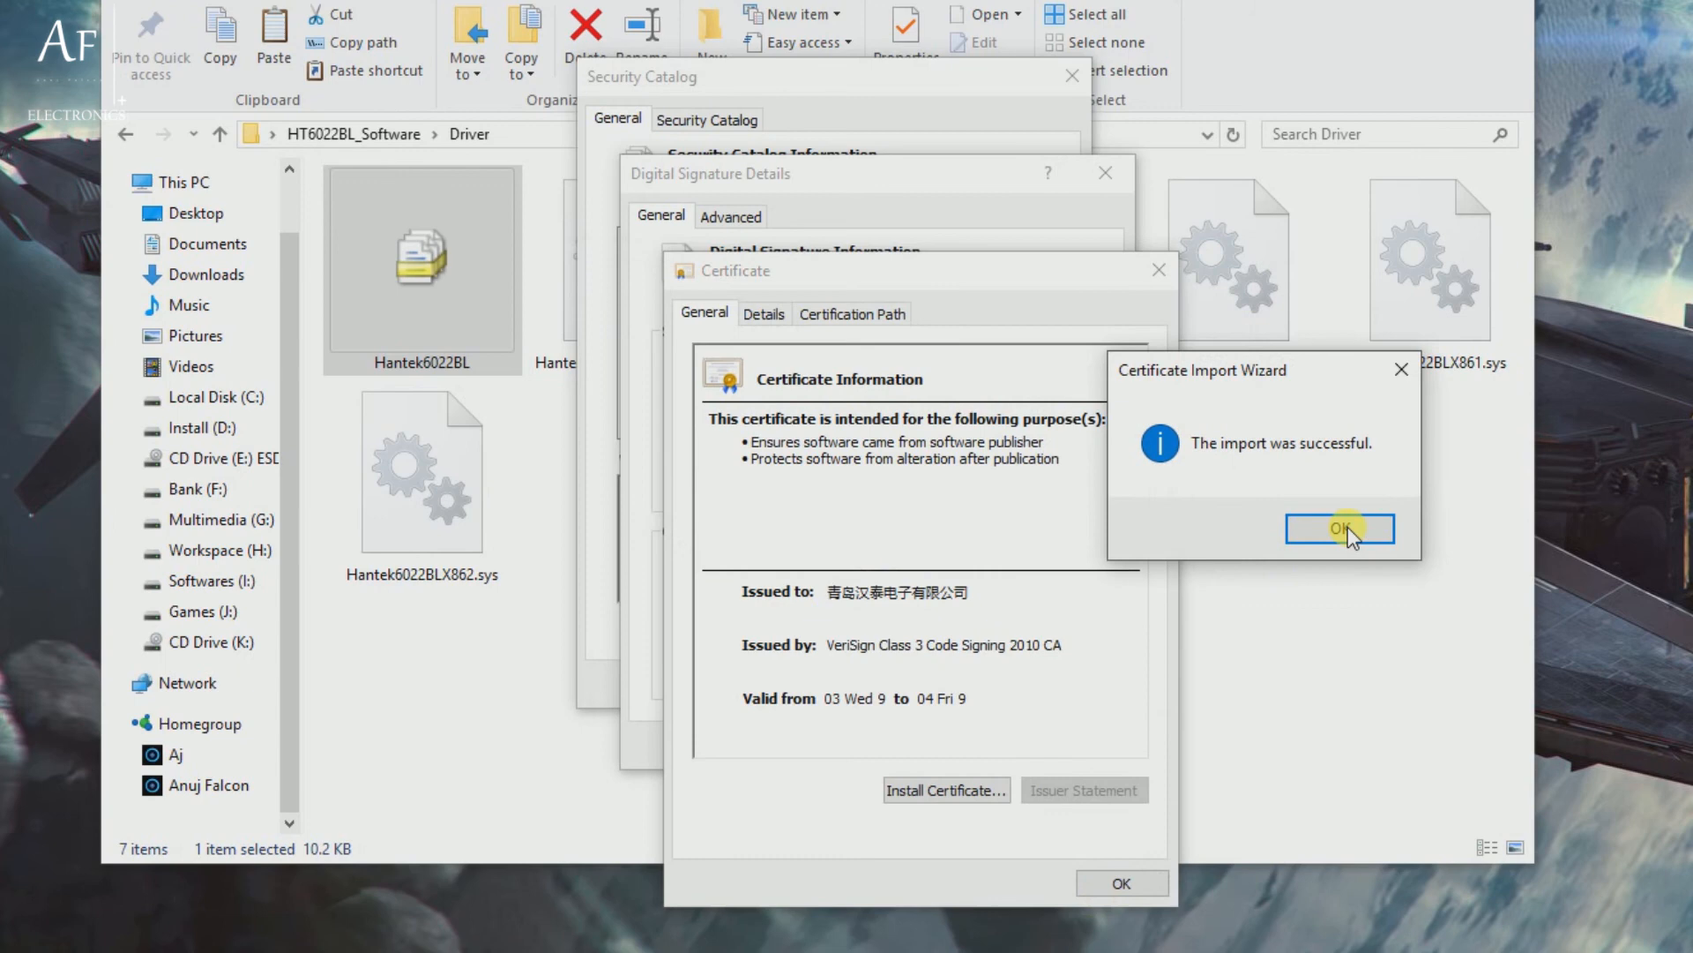
left_click(1340, 527)
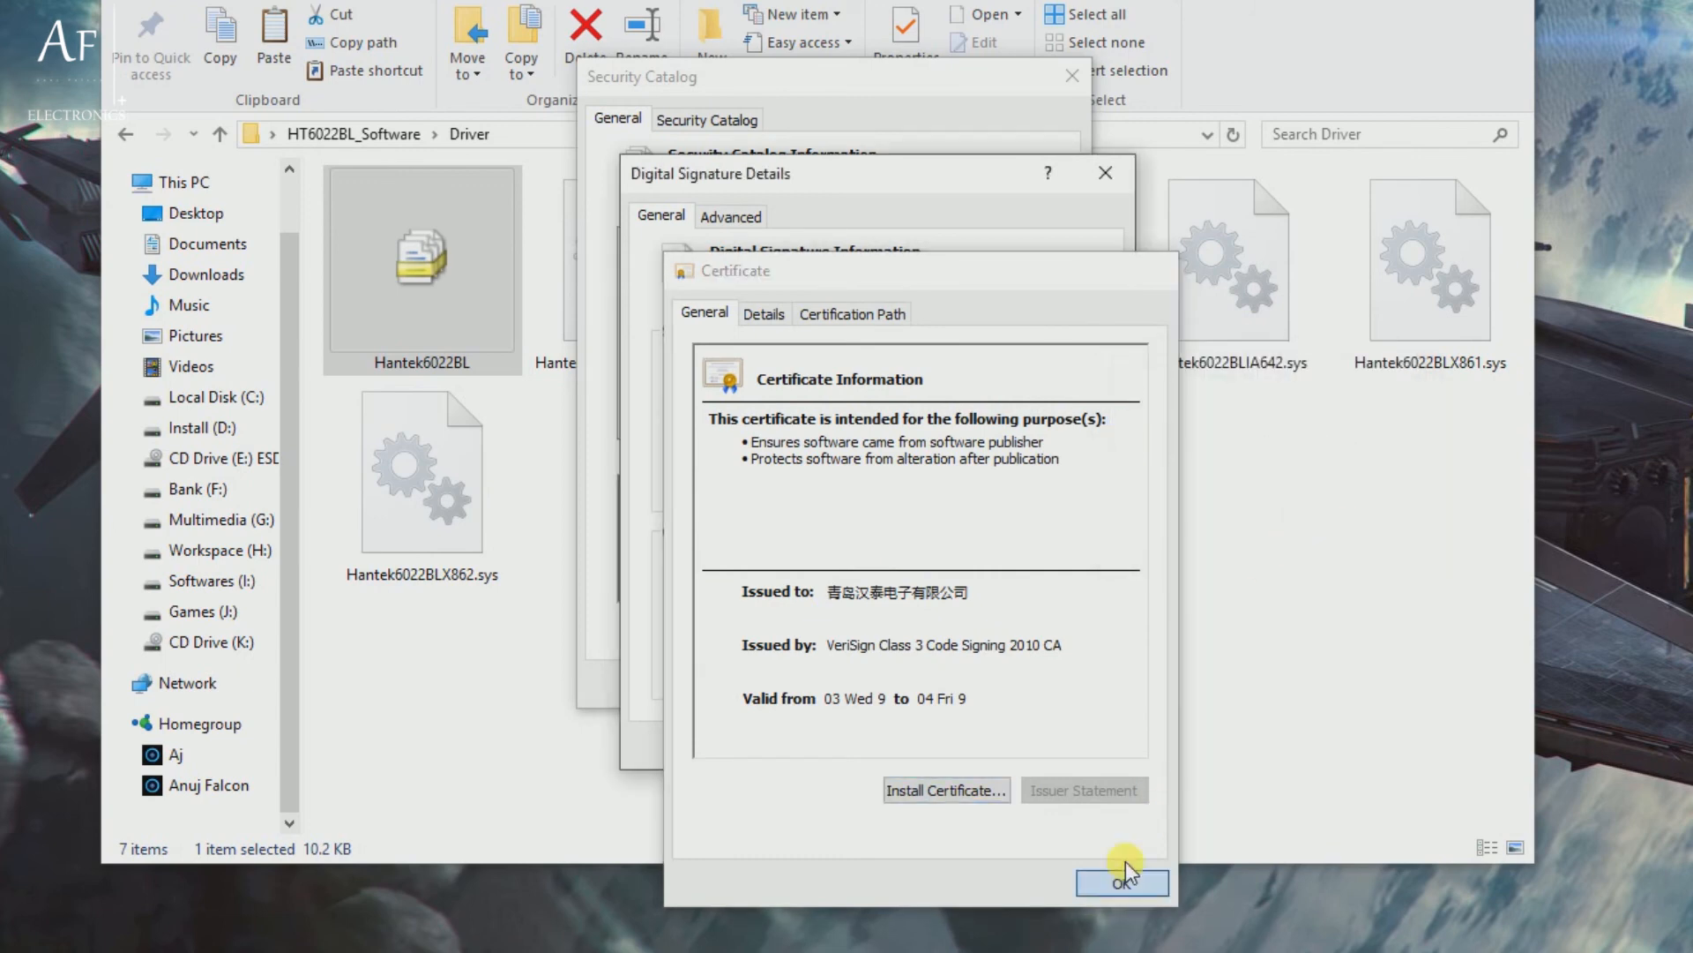
left_click(1122, 884)
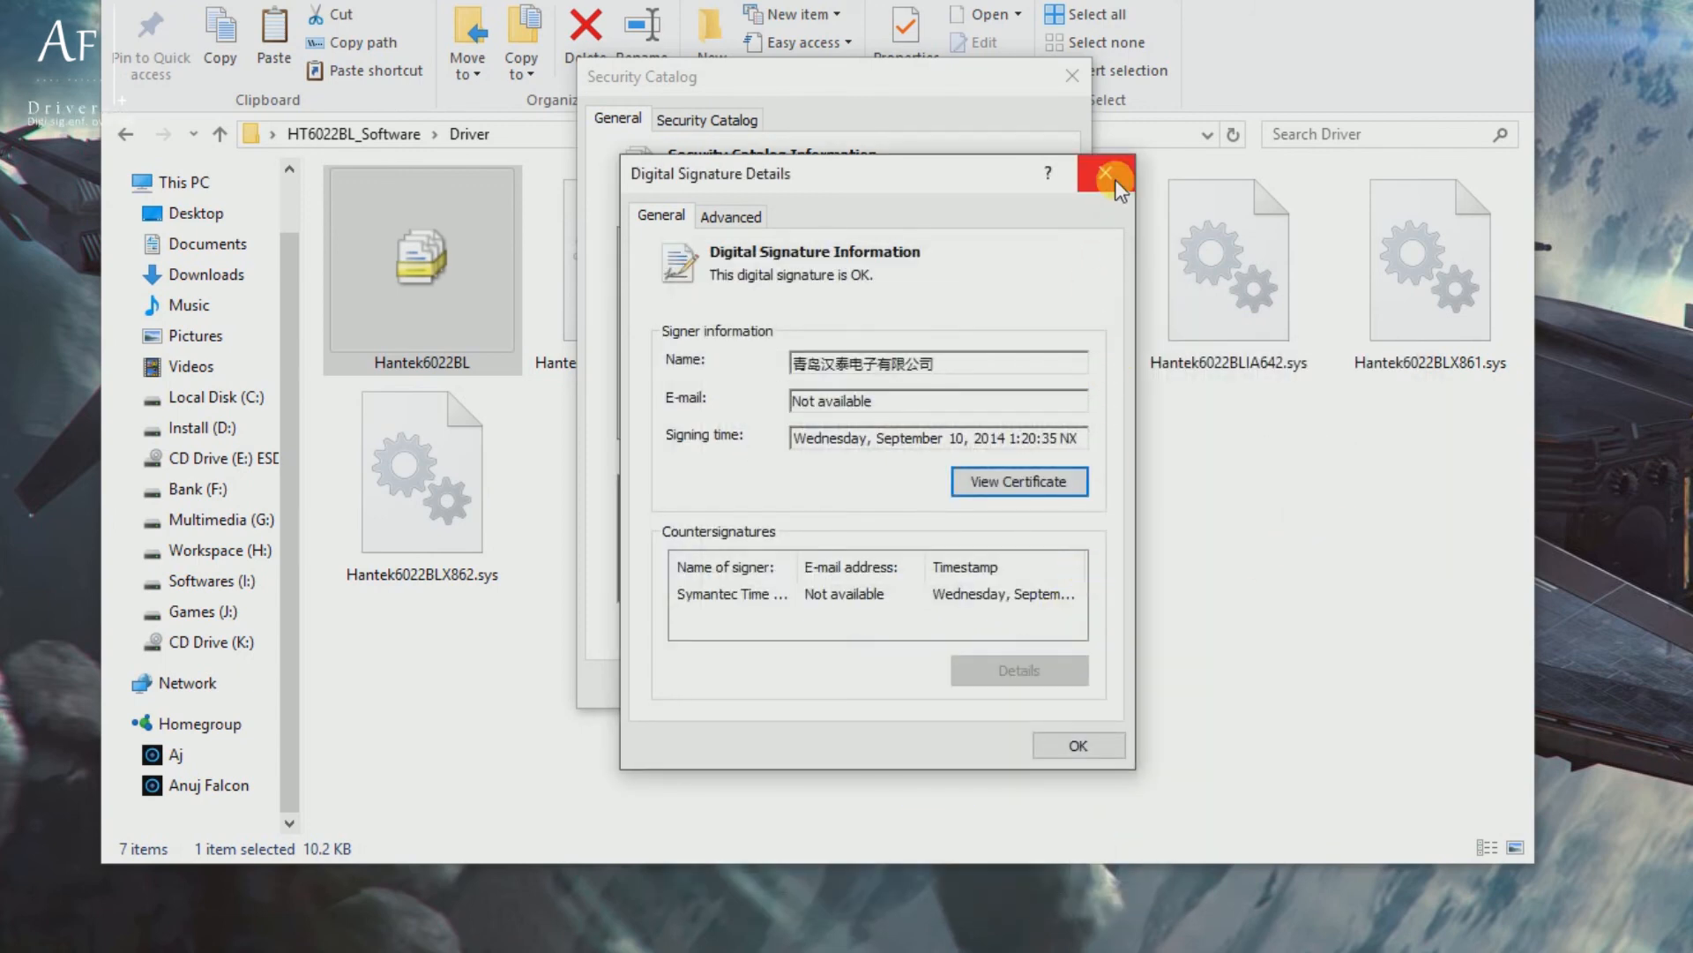